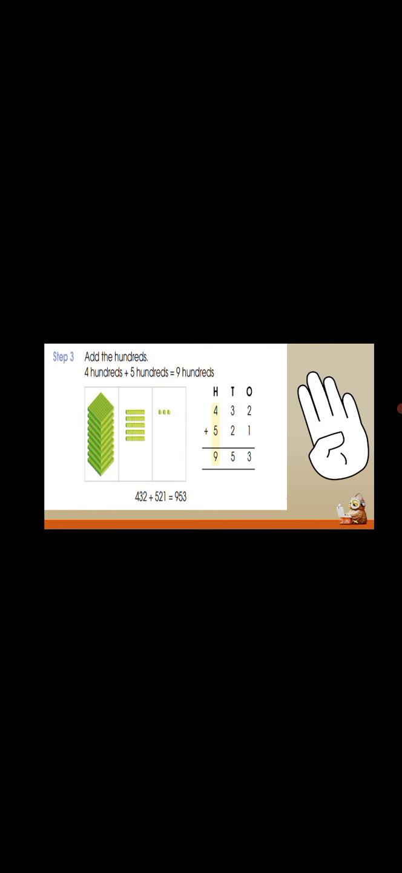
pyautogui.click(216, 416)
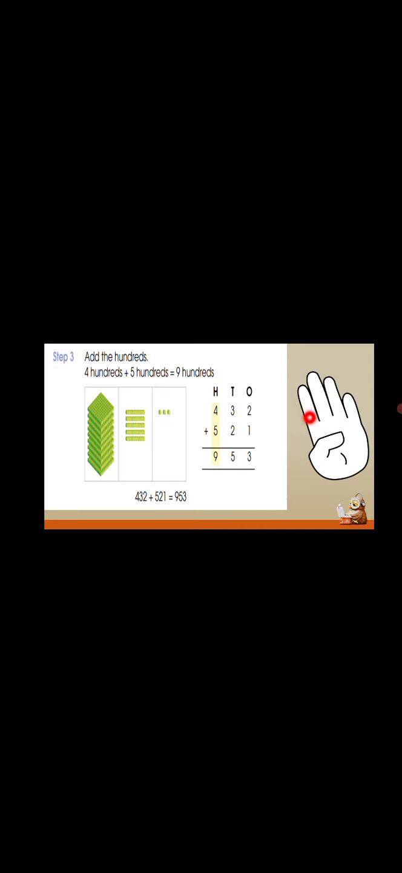
pyautogui.moveTo(233, 467)
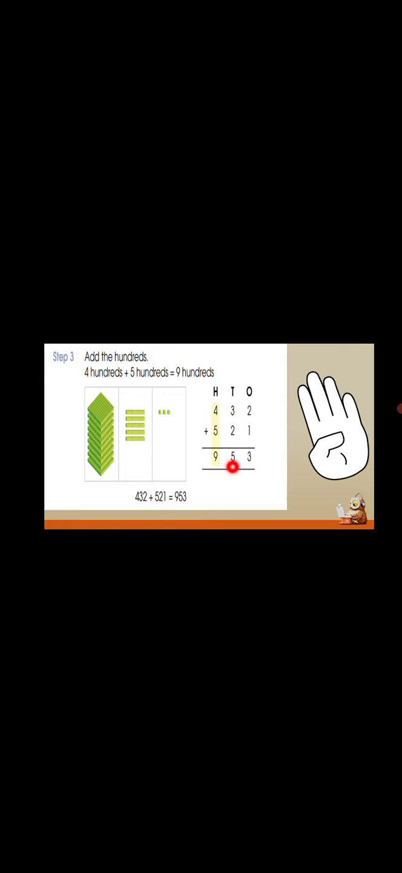